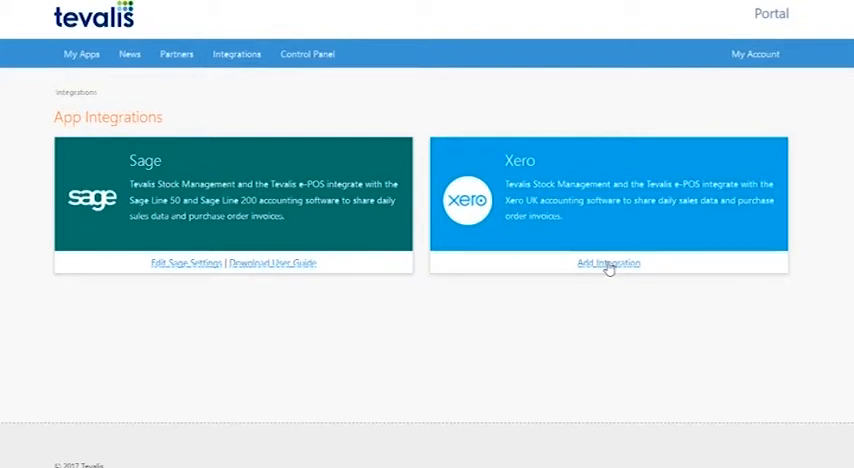
Step: Add the Xero integration from the Xero card on App Integrations
click(607, 263)
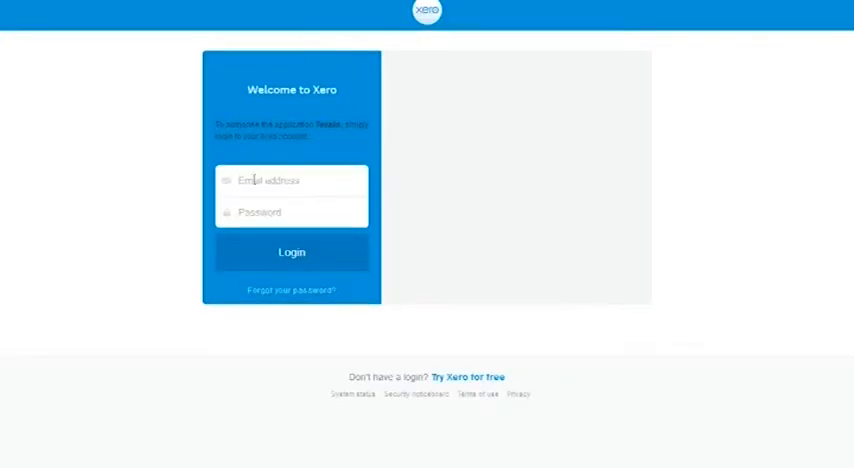
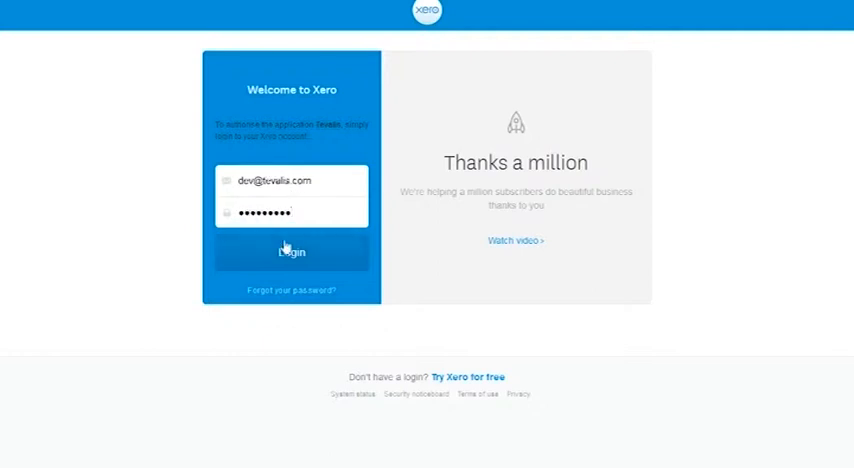
Step: Log in to Xero and authorise Tevalis to access Demo Company (UK) data
click(292, 252)
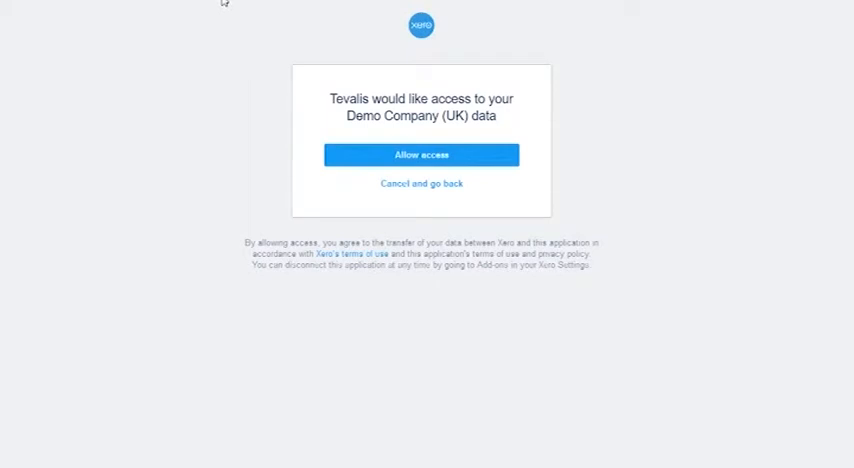
mouse_move(436, 165)
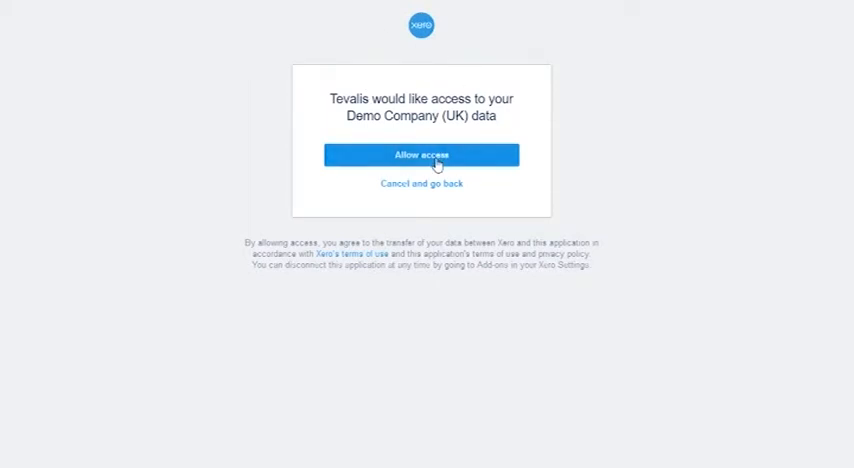
click(420, 155)
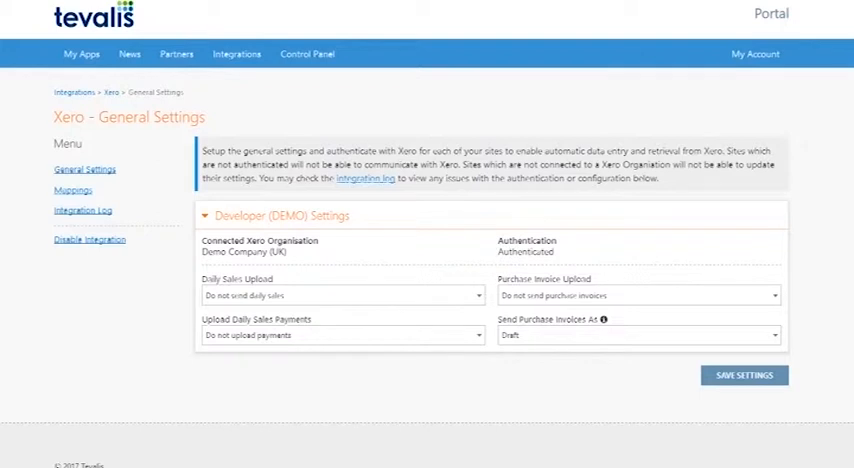
Step: Set uploads to 'Send daily sales' and 'Send purchase invoices', and save the settings
click(340, 295)
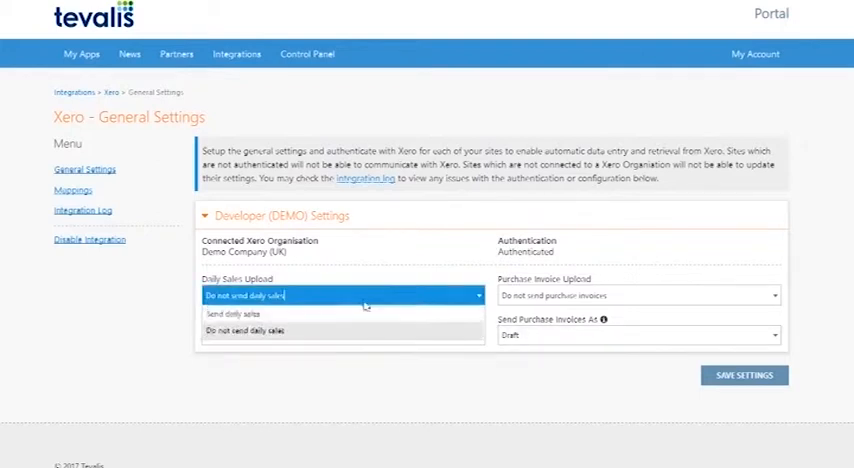
click(235, 313)
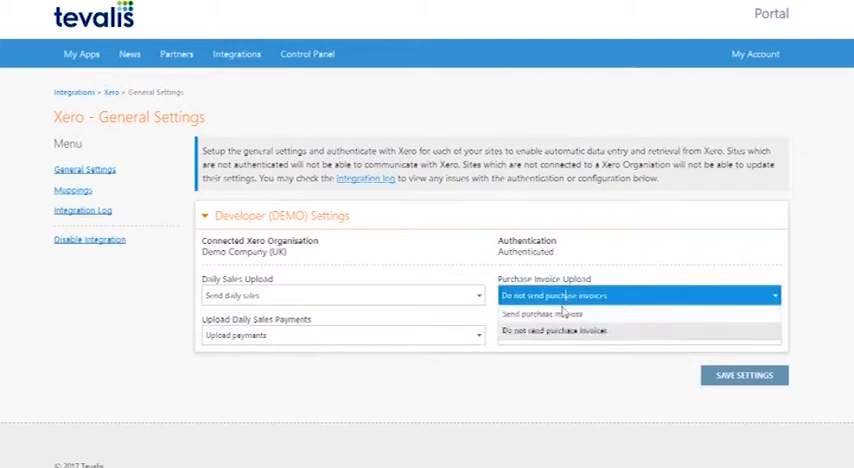
click(540, 313)
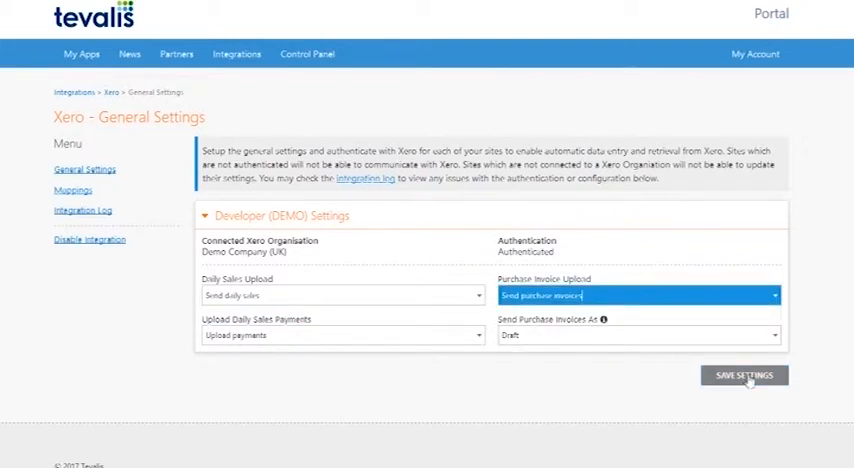
click(744, 375)
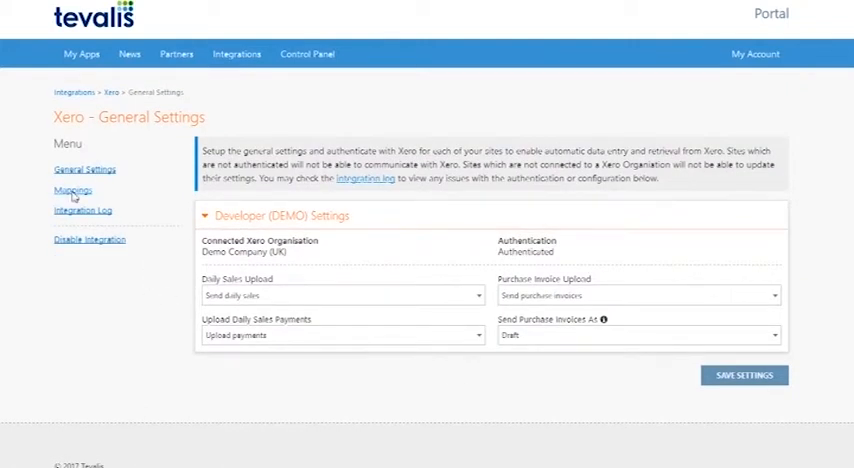
Step: On Mappings for the Developer (DEMO) site, set the Sales Contact to E-POS Sales
click(72, 190)
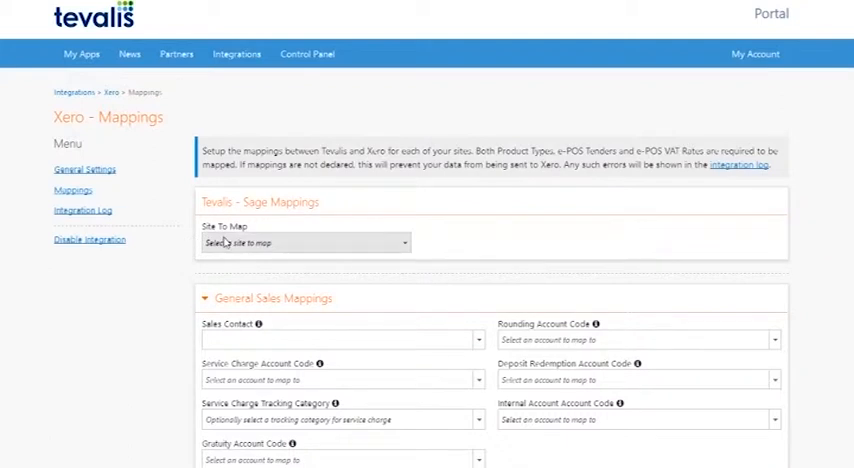
click(303, 243)
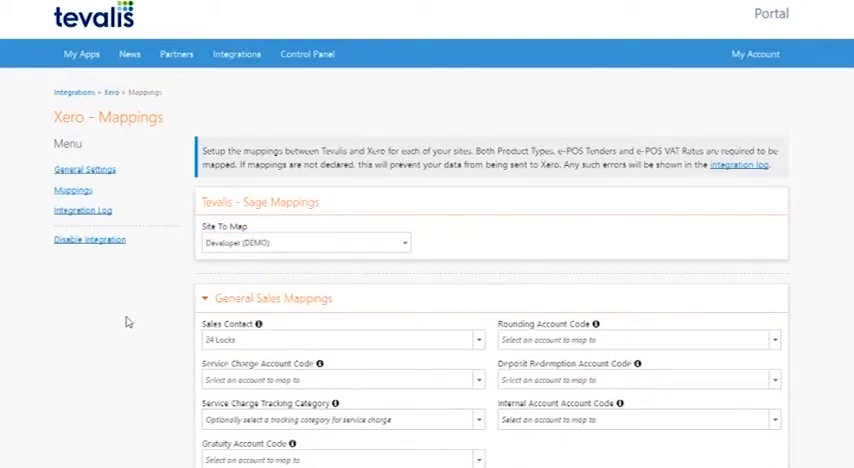
click(340, 339)
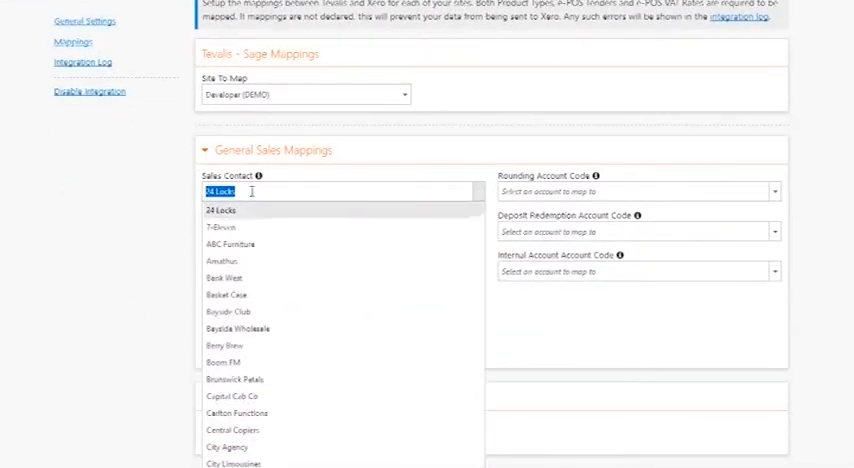
text(e-pos)
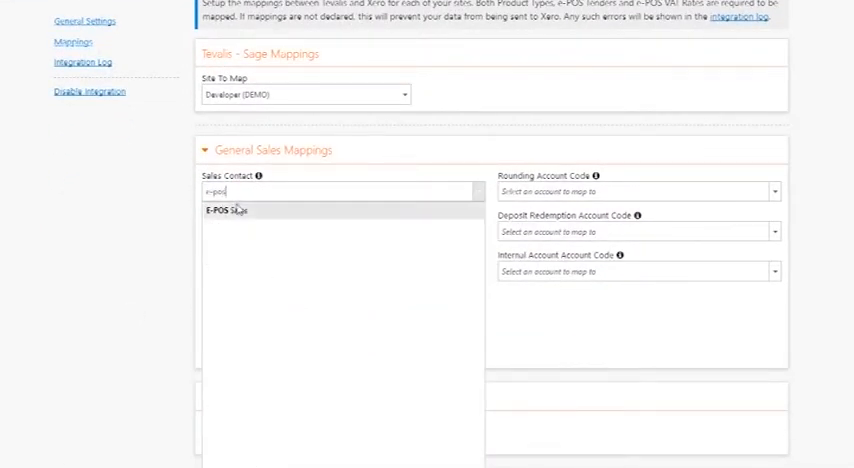
click(227, 210)
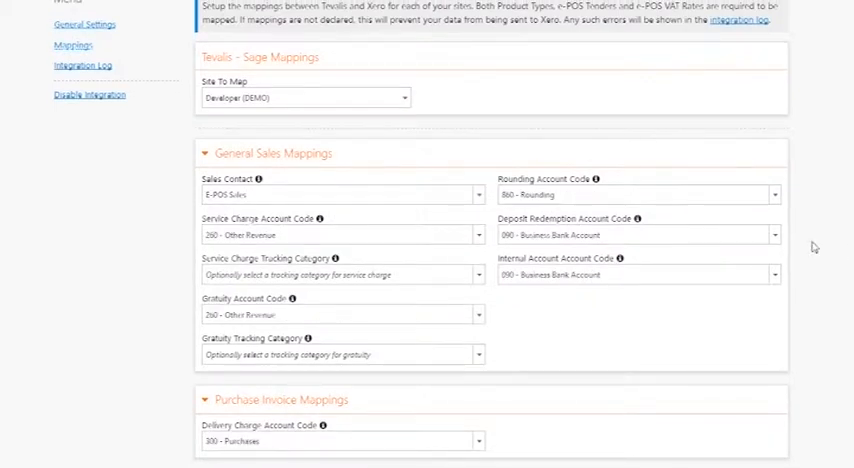
Step: Map Beverage and the other product types to 200 - Sales and 300 - Purchases
scroll(down, 3)
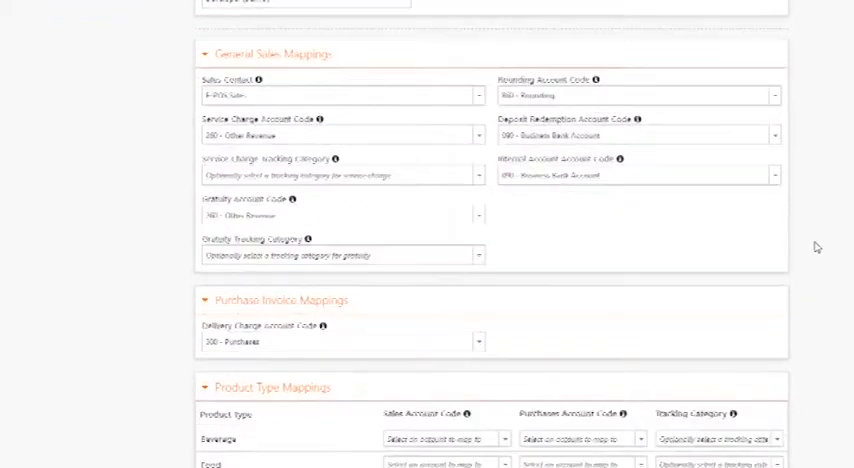
scroll(down, 3)
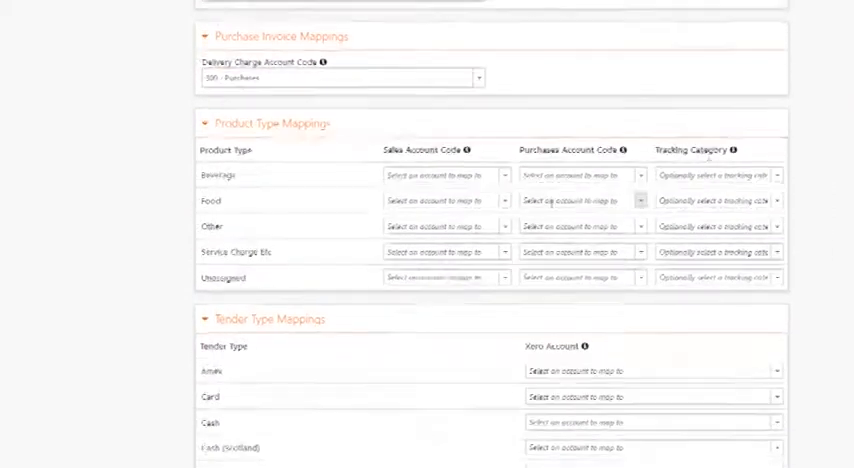
click(444, 167)
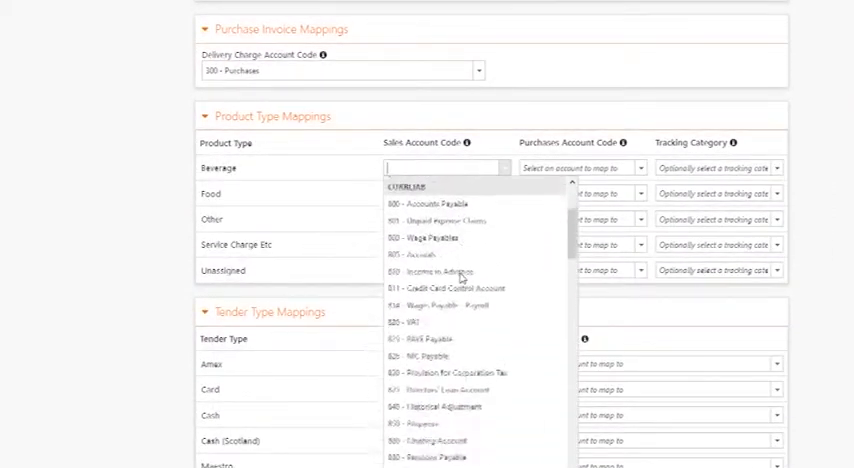
scroll(down, 3)
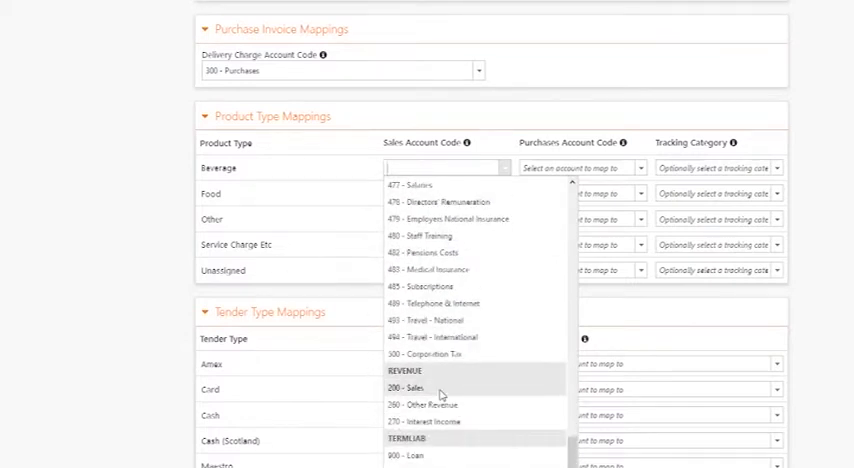
click(407, 387)
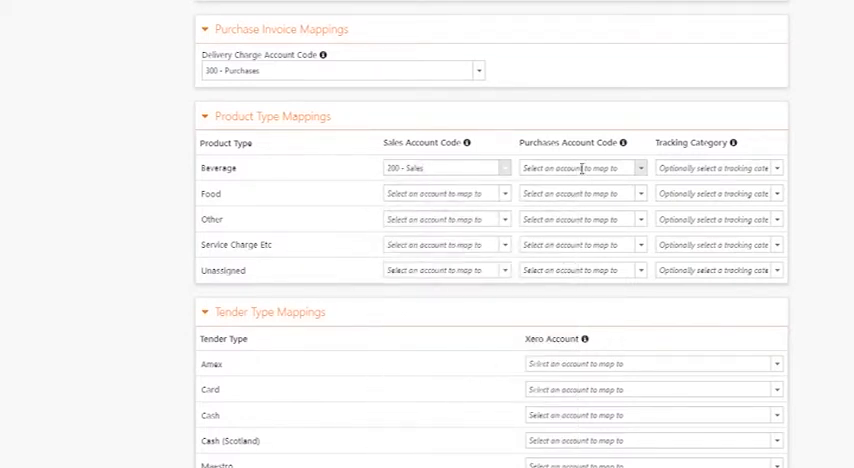
click(580, 167)
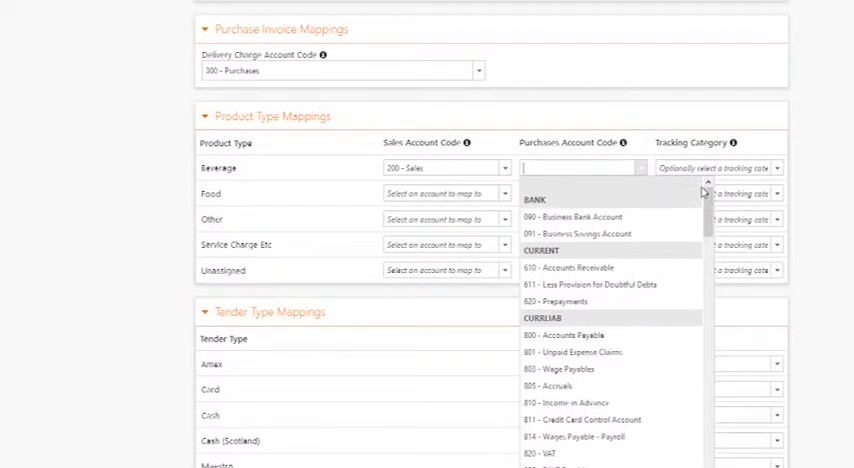
text(300)
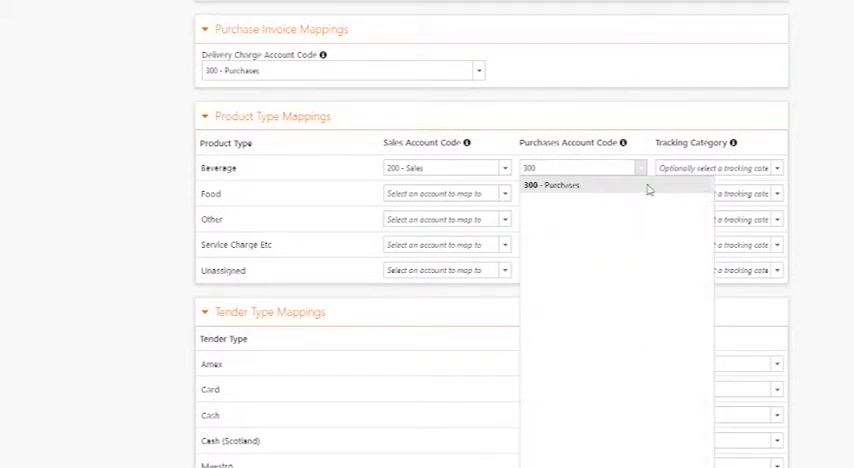
click(560, 185)
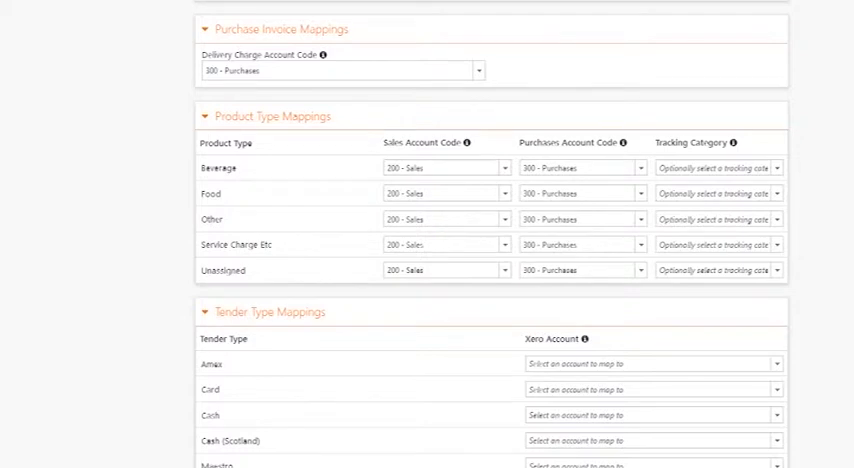
Step: Map tenders such as Amex to 090 - Business Bank Account and VAT rates to Xero tax rates
scroll(down, 3)
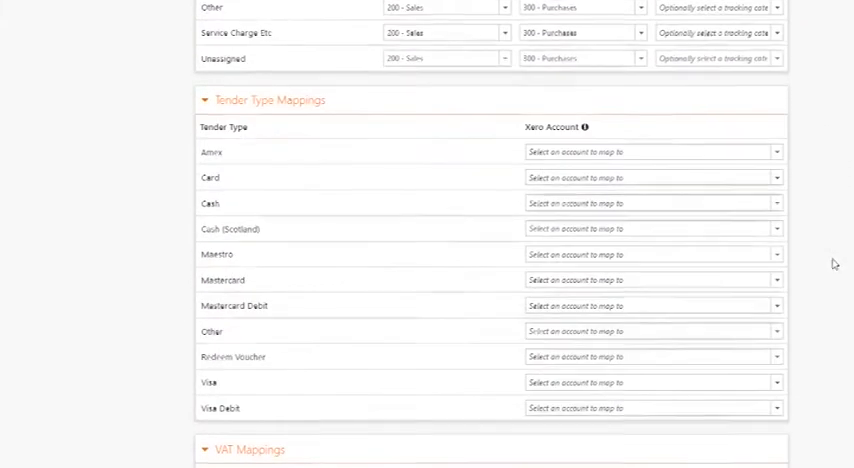
scroll(down, 3)
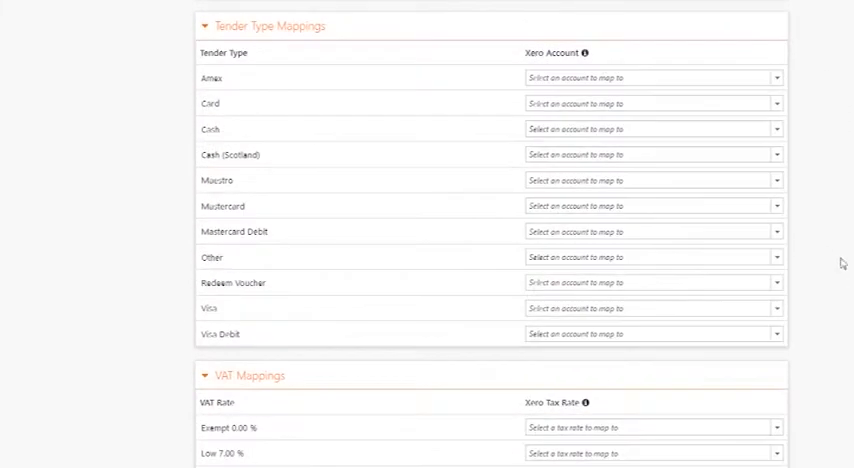
mouse_move(497, 85)
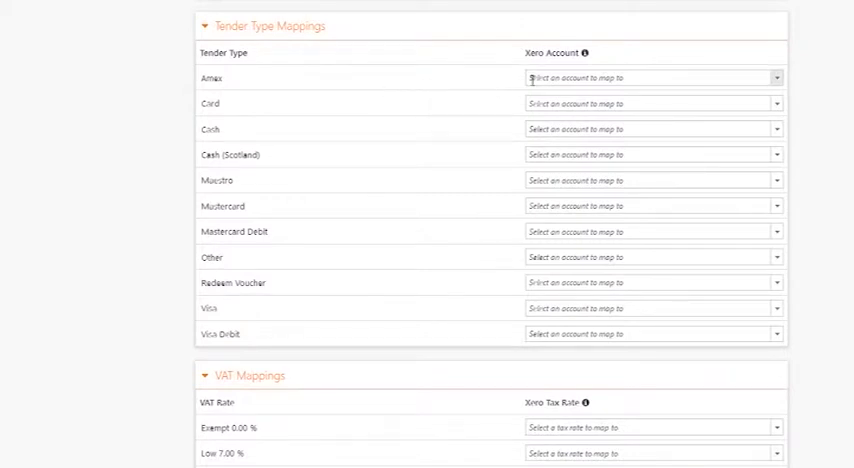
click(651, 77)
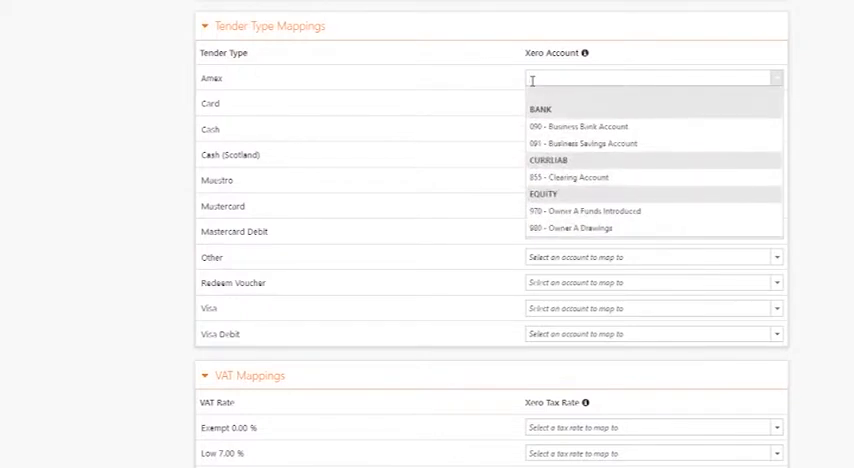
click(580, 126)
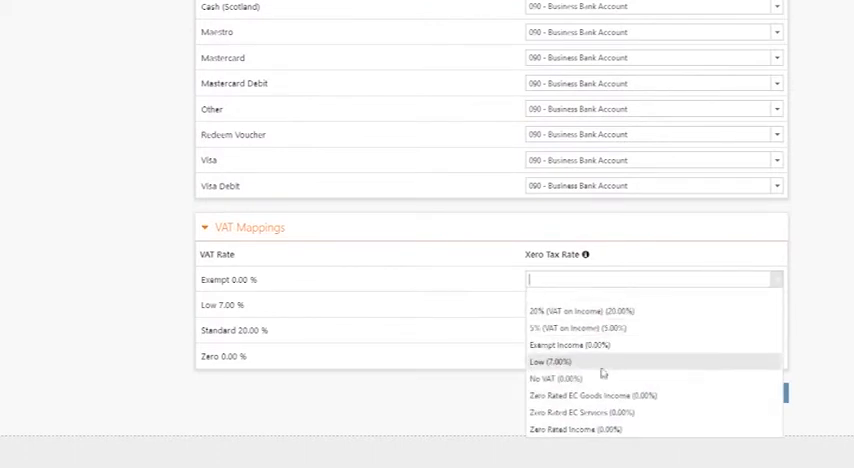
click(567, 345)
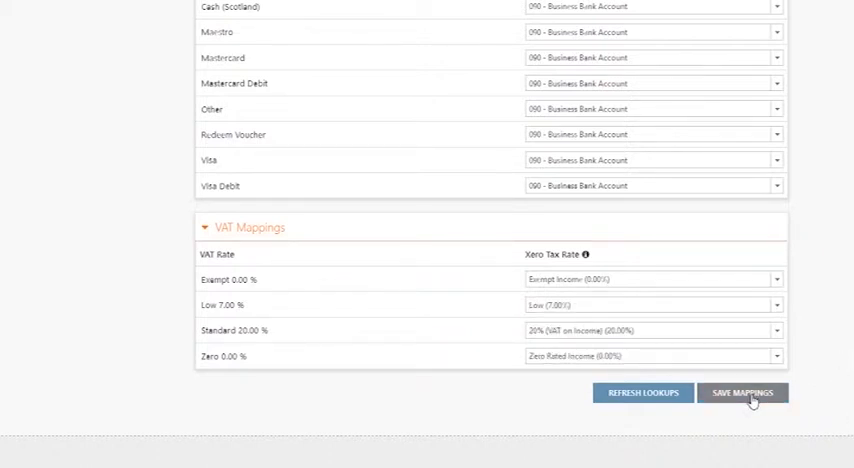
Step: Save the site mappings and open Purchase Orders in Stock Management
click(743, 392)
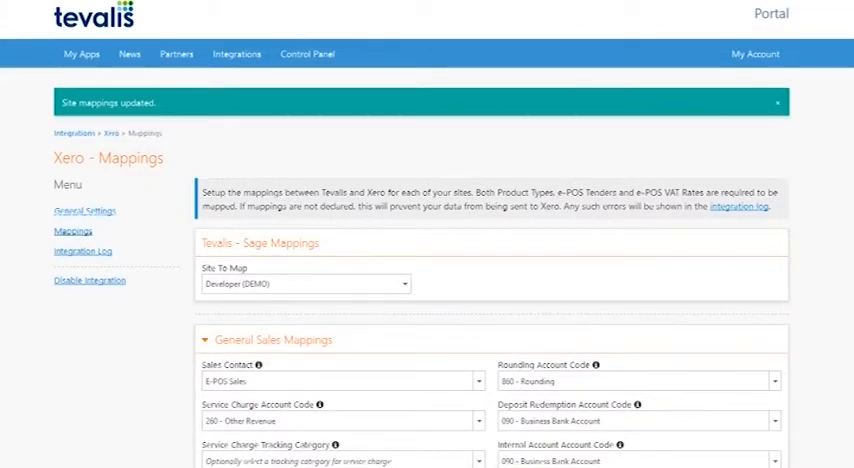
click(82, 54)
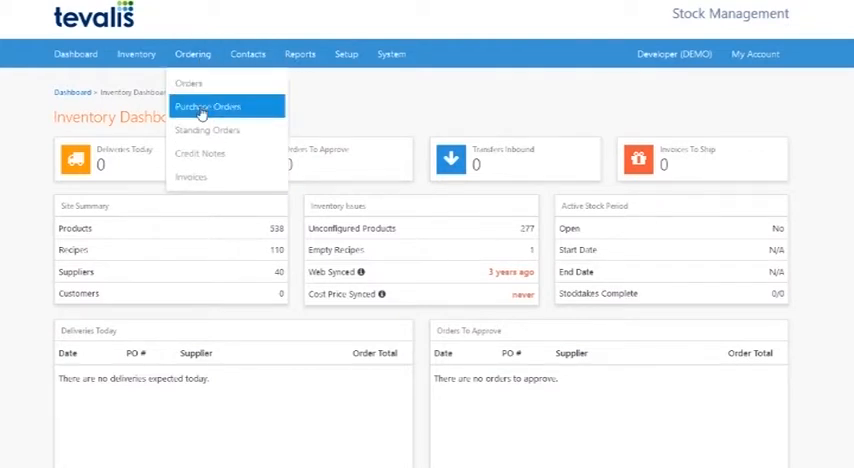
click(207, 106)
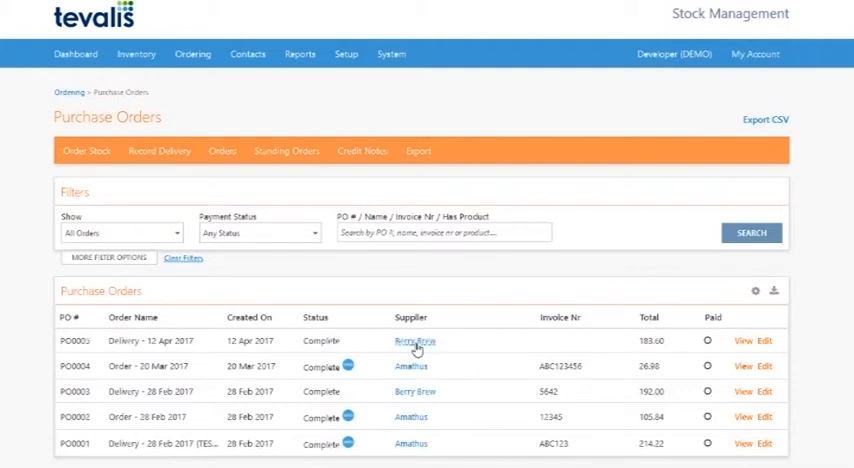
Step: Edit supplier Berry Brew to use the Berry Brew Xero contact and save it
click(414, 341)
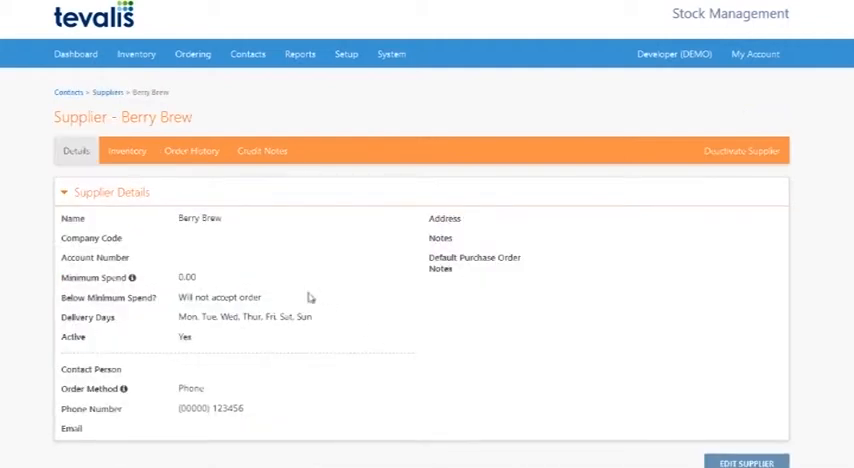
mouse_move(134, 123)
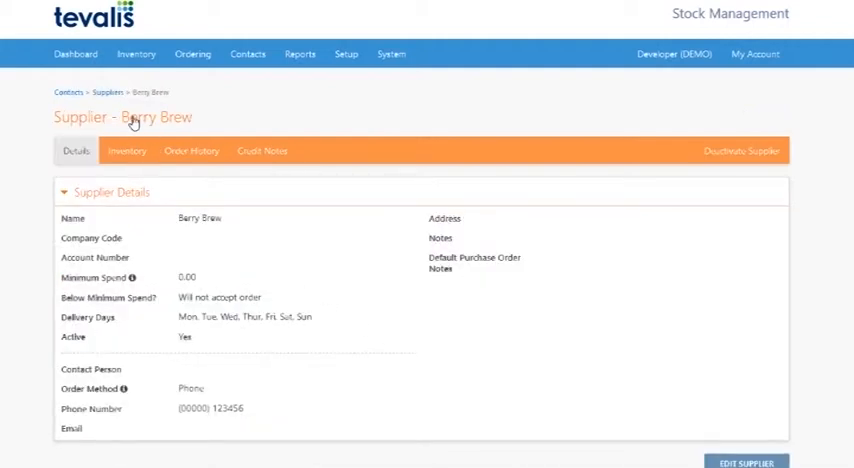
click(746, 462)
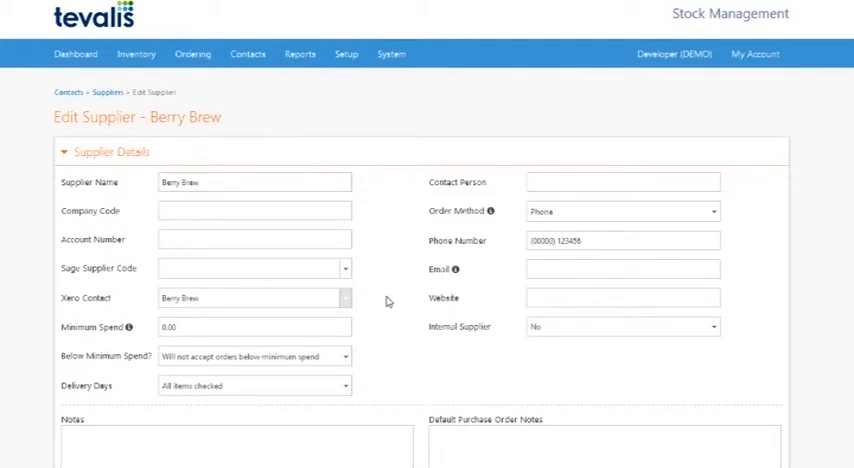
scroll(down, 3)
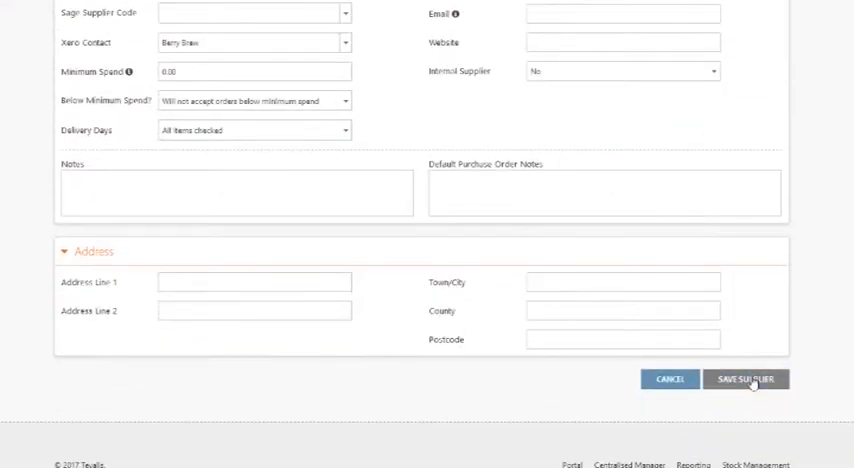
click(746, 378)
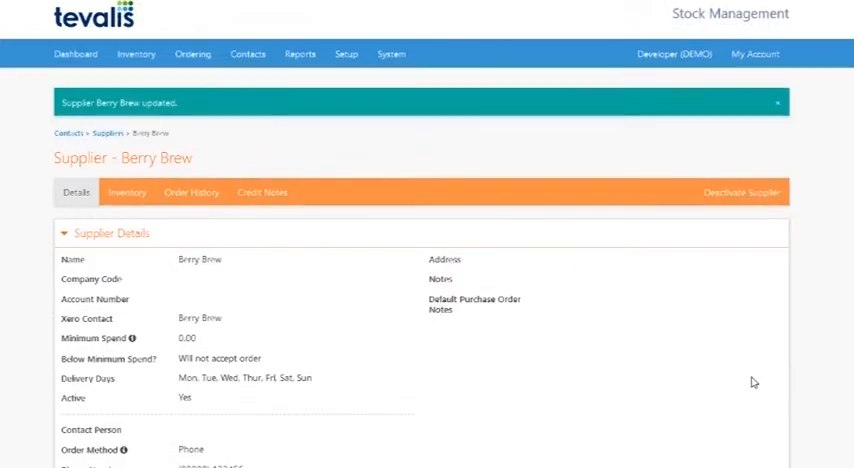
Step: From Ordering > Purchase Orders, view PO0005 (complete, total 183.60)
click(193, 53)
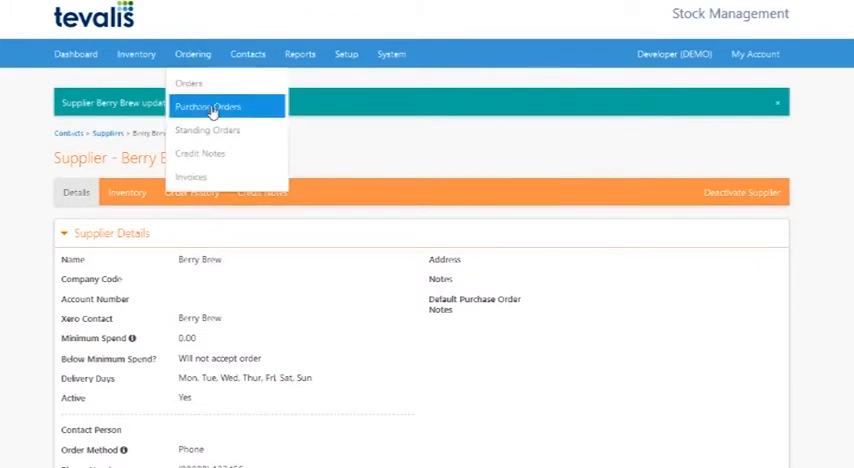
click(210, 106)
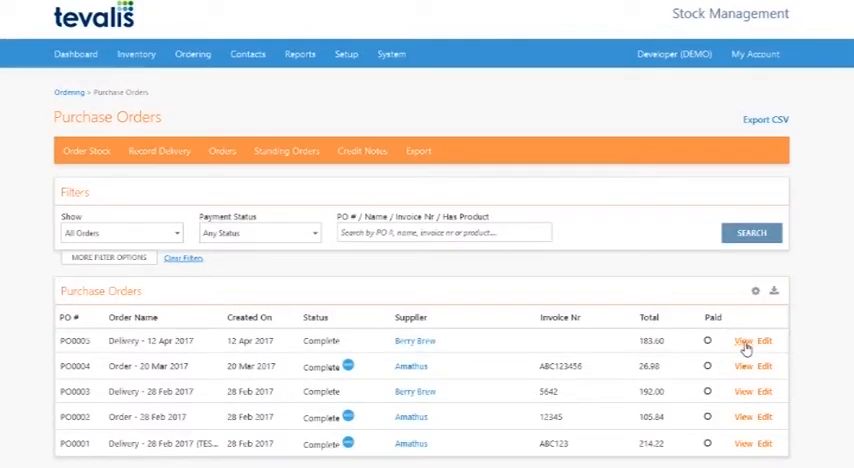
click(743, 341)
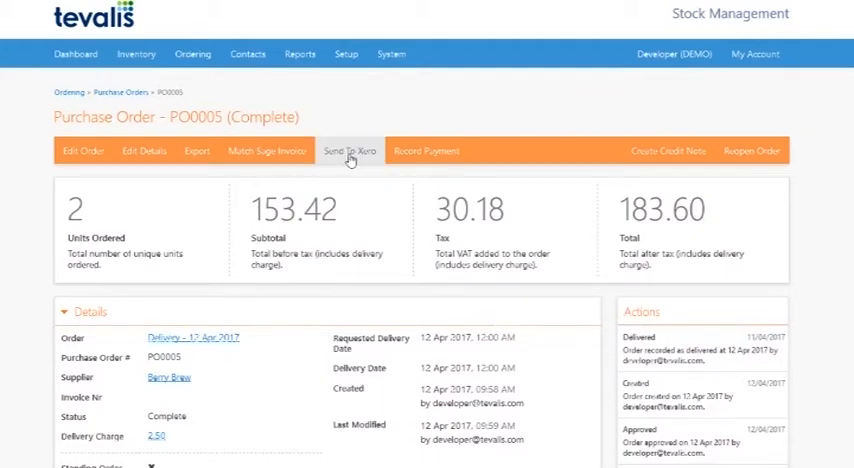
Step: Send PO0005 to Xero with invoice ABC456, No VAT delivery, and 12/04/2017 invoice and due dates
click(350, 150)
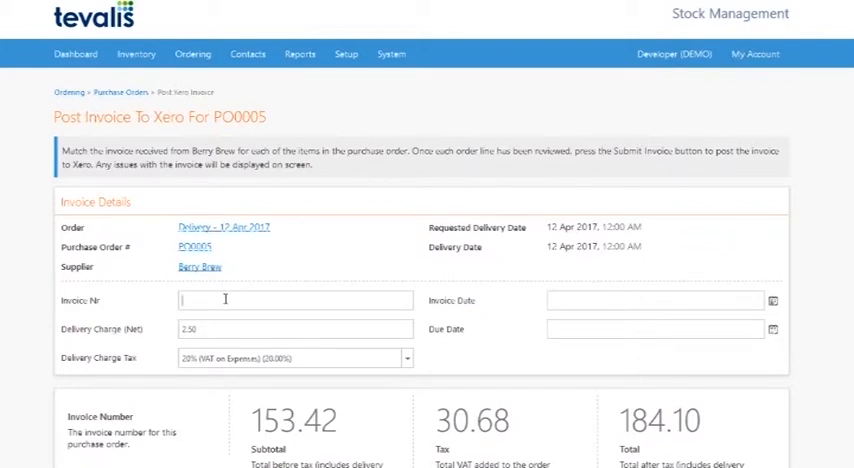
text(ABC456)
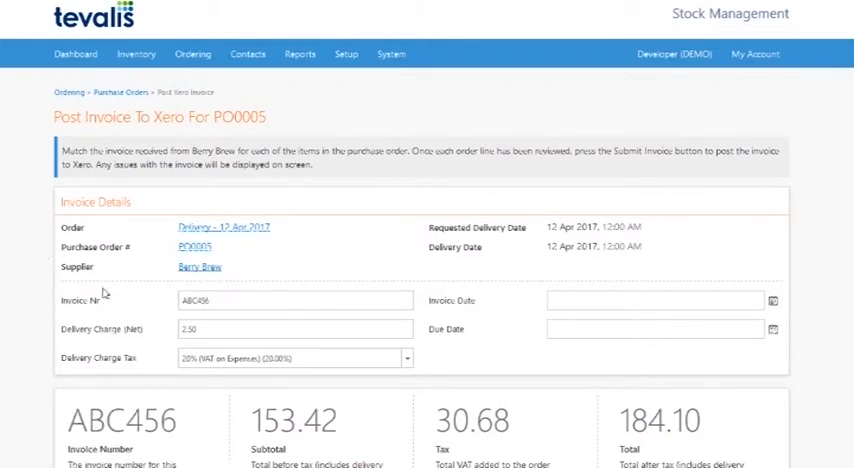
click(293, 357)
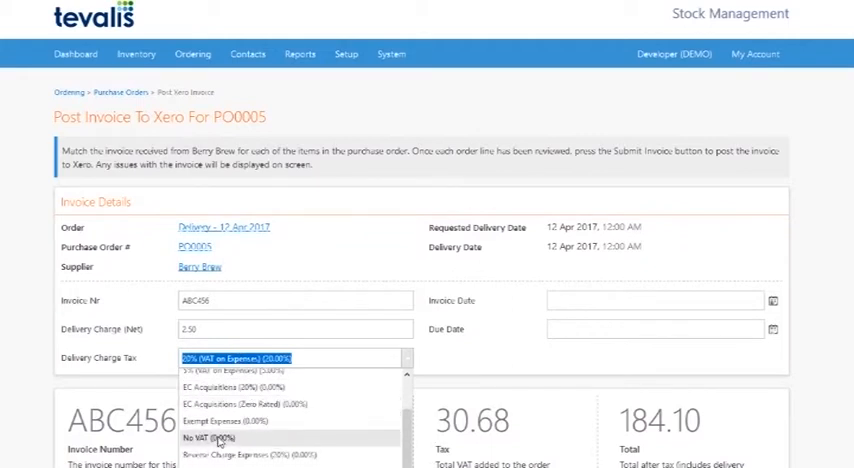
click(209, 438)
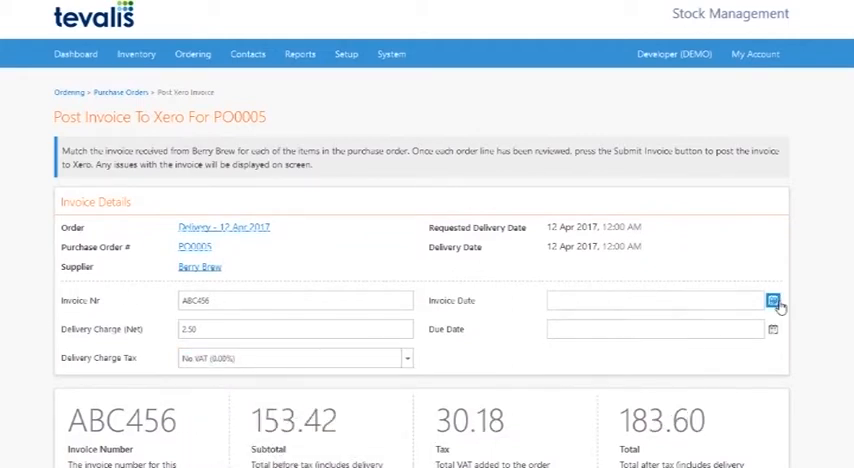
click(773, 329)
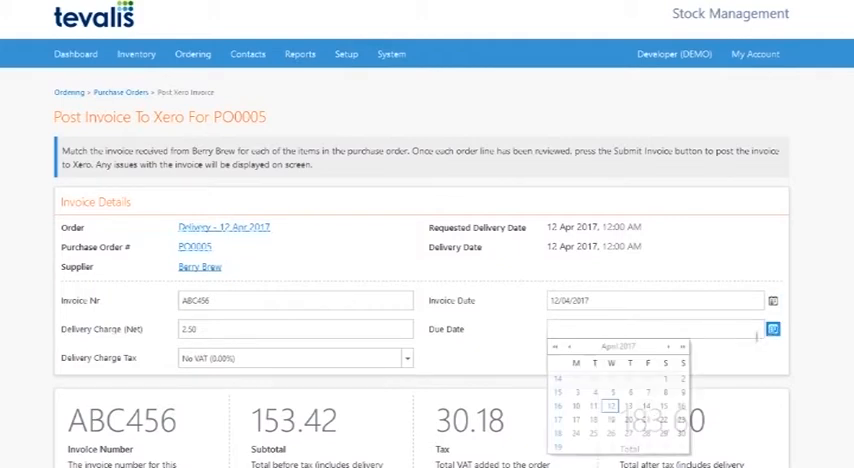
click(611, 405)
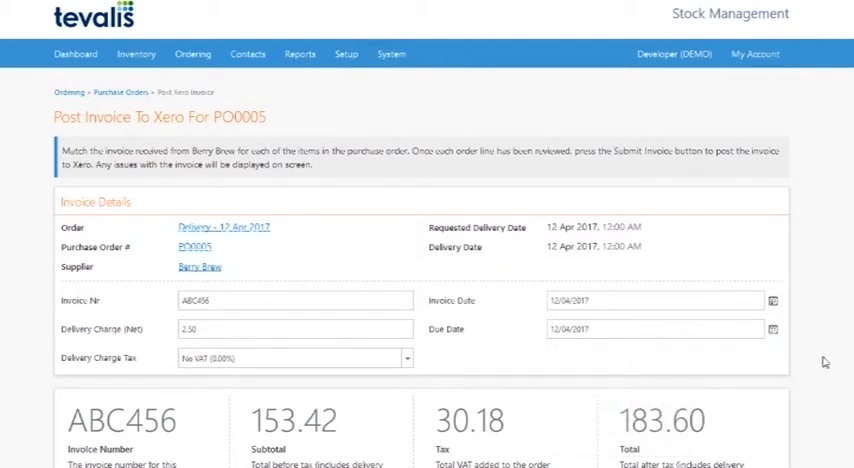
scroll(down, 3)
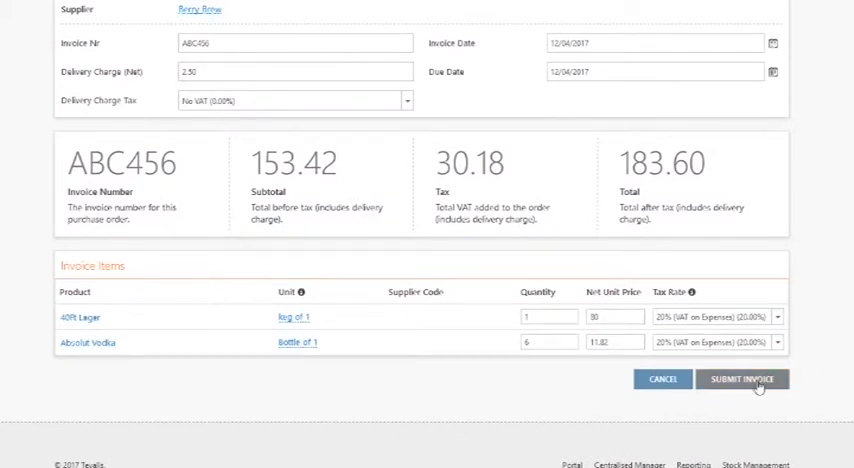
Step: Submit and confirm invoice ABC456, landing on Xero's Purchases draft bills
click(742, 378)
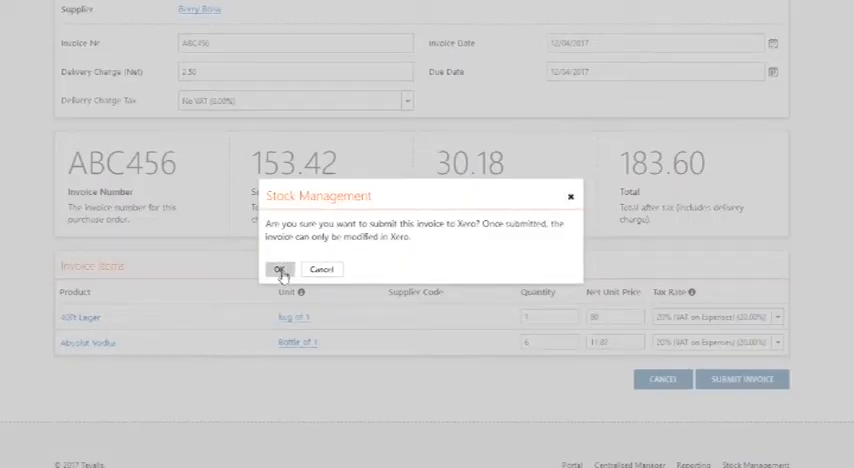
click(280, 269)
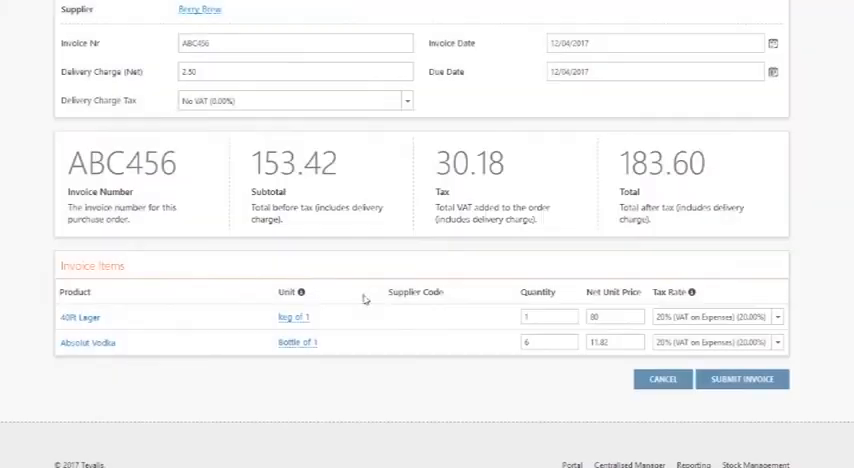
click(216, 59)
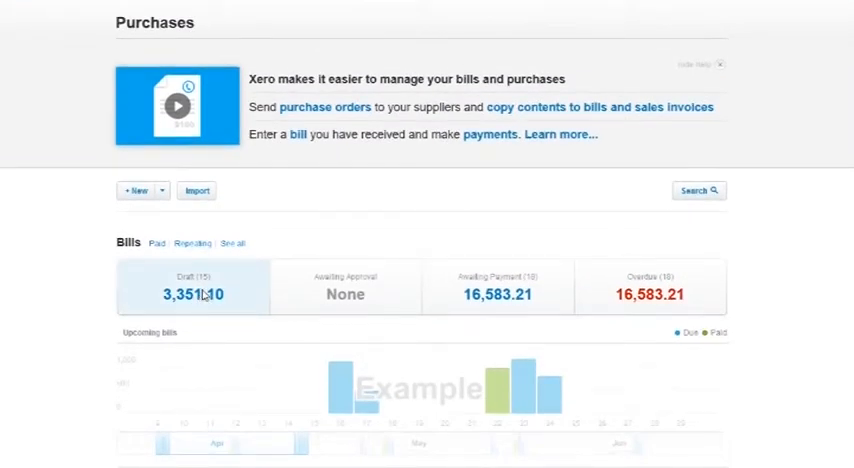
Step: Filter Xero bills to Draft and scroll to the ABC456 Berry Brew bill for 183.60
click(192, 287)
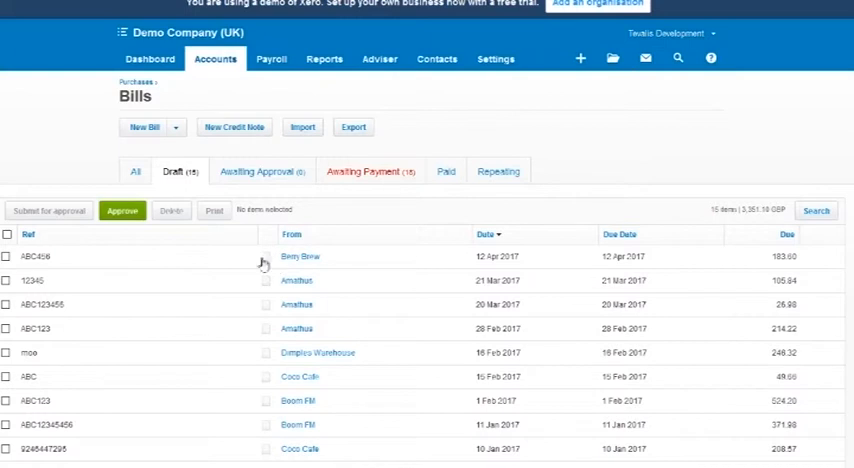
mouse_move(180, 261)
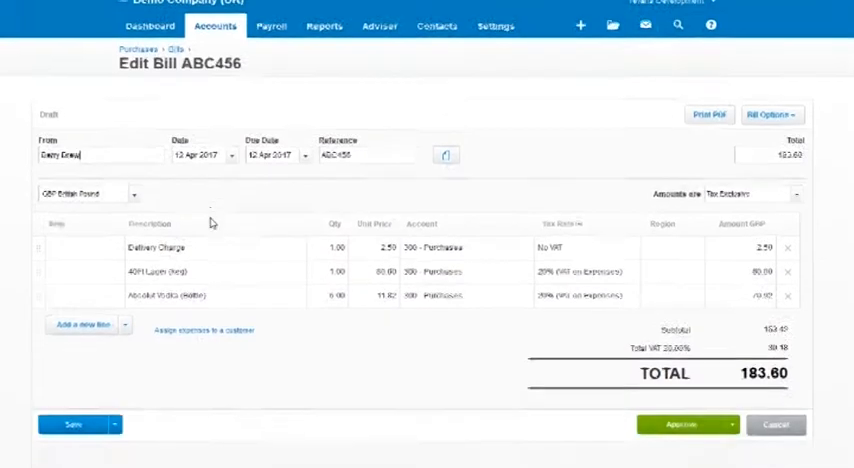
scroll(down, 3)
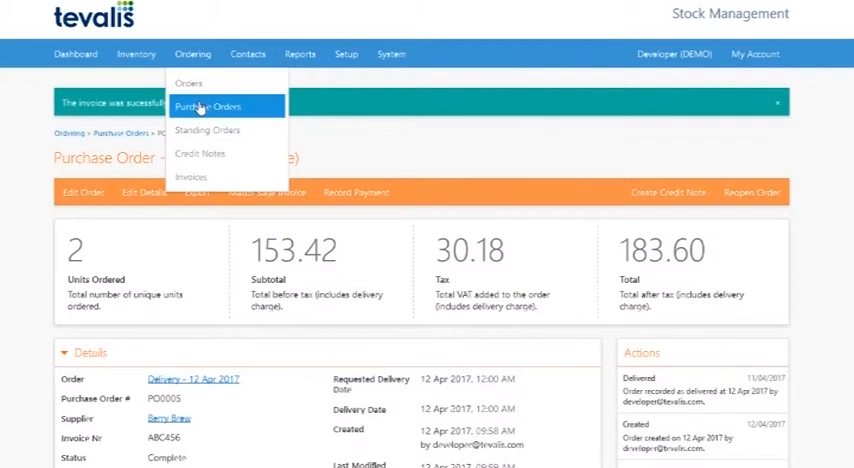
Step: Go to Ordering > Purchase Orders to see PO0005 with invoice ABC456
click(209, 106)
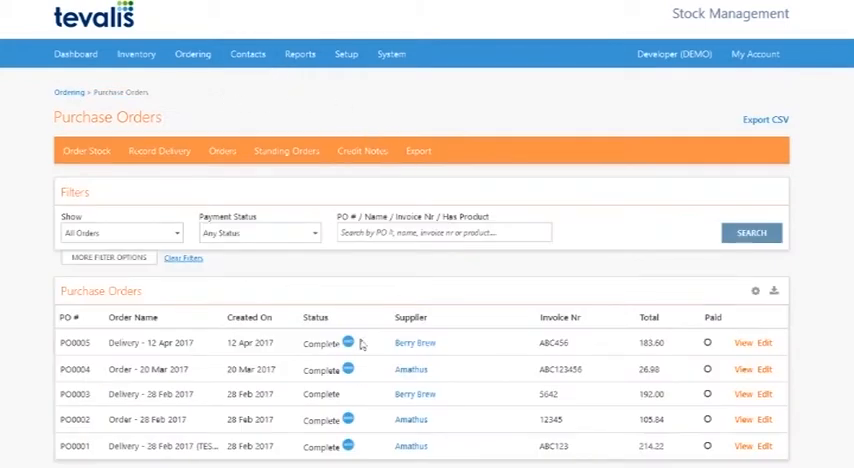
mouse_move(351, 342)
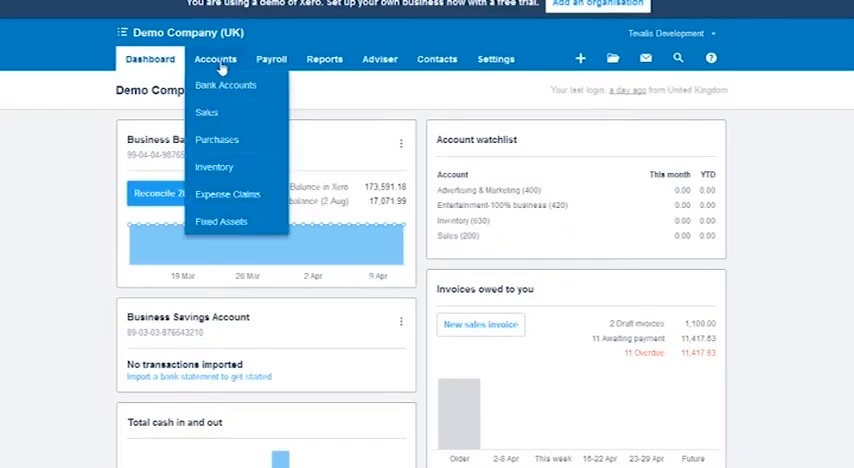
Step: Open paid sales invoice INV-0064 for Z-Report-52 and review its 3,582.38 total and payments
click(215, 58)
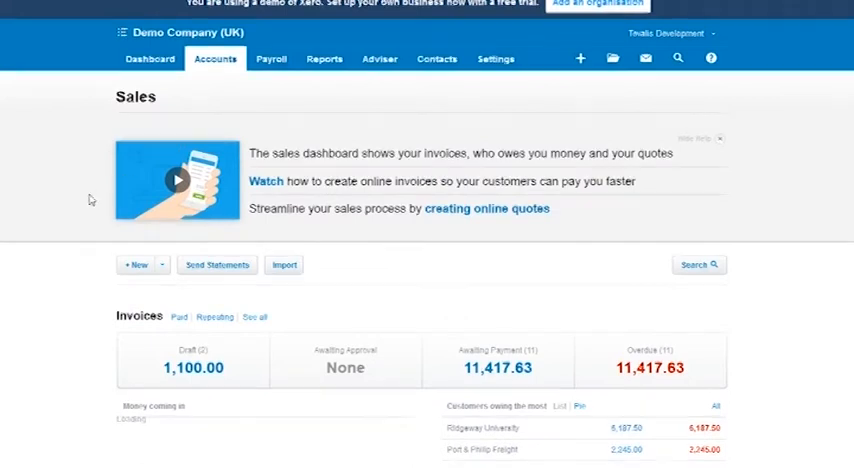
scroll(down, 3)
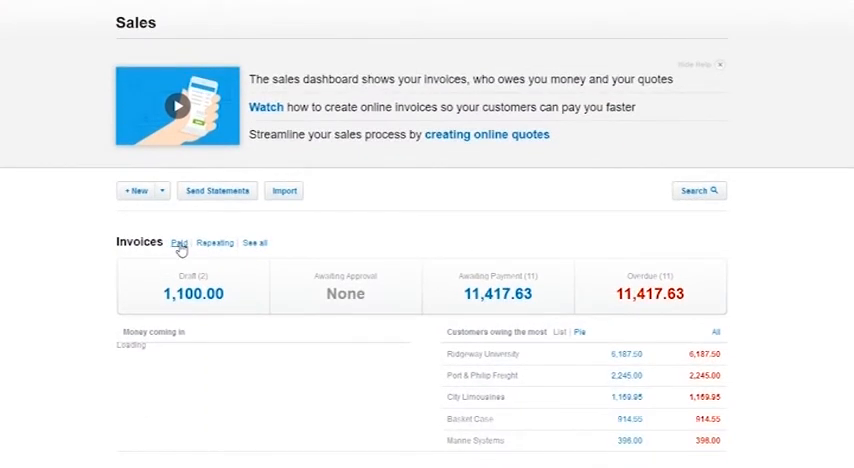
click(177, 242)
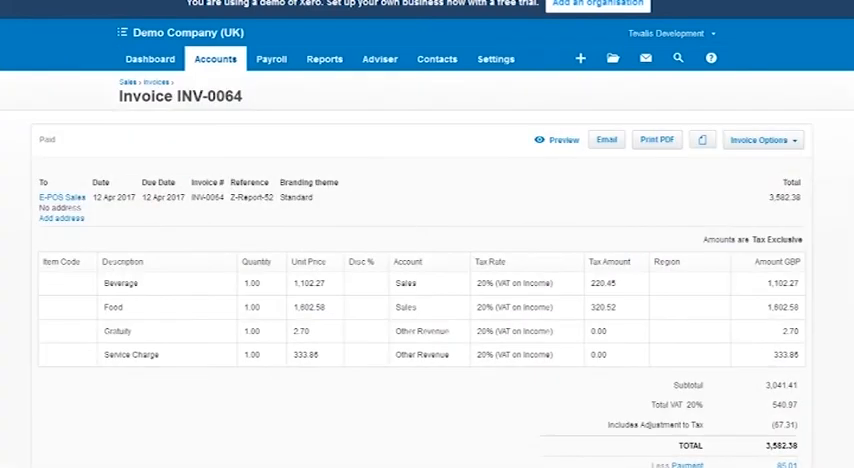
scroll(down, 3)
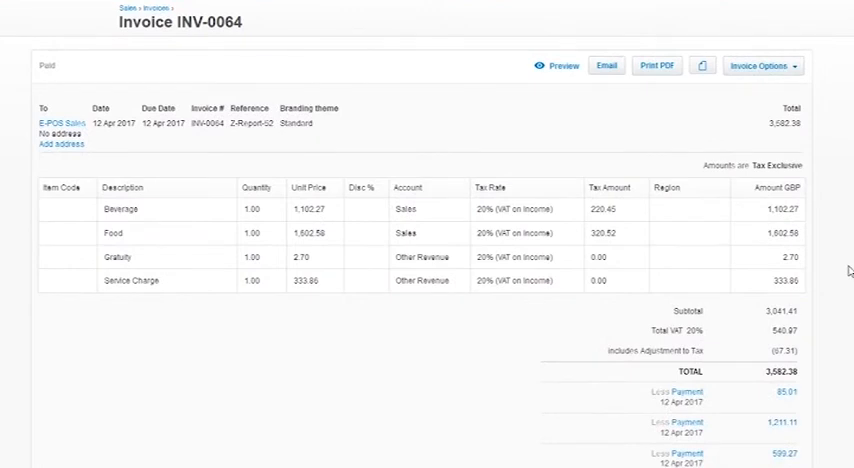
scroll(down, 3)
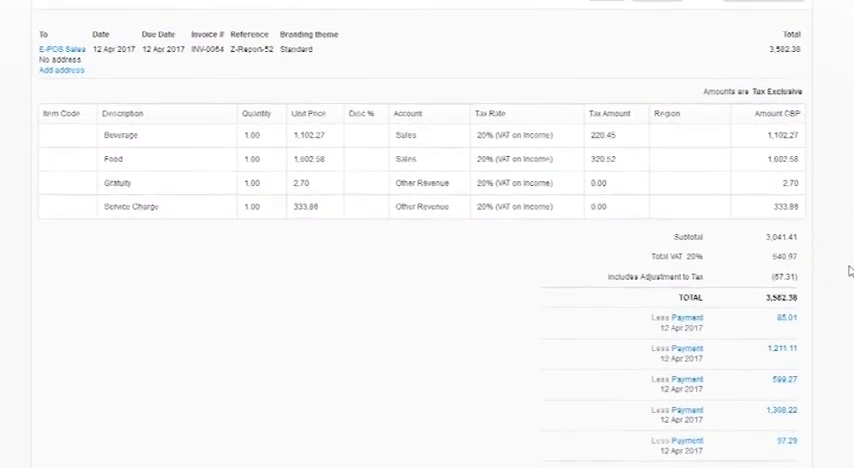
scroll(down, 3)
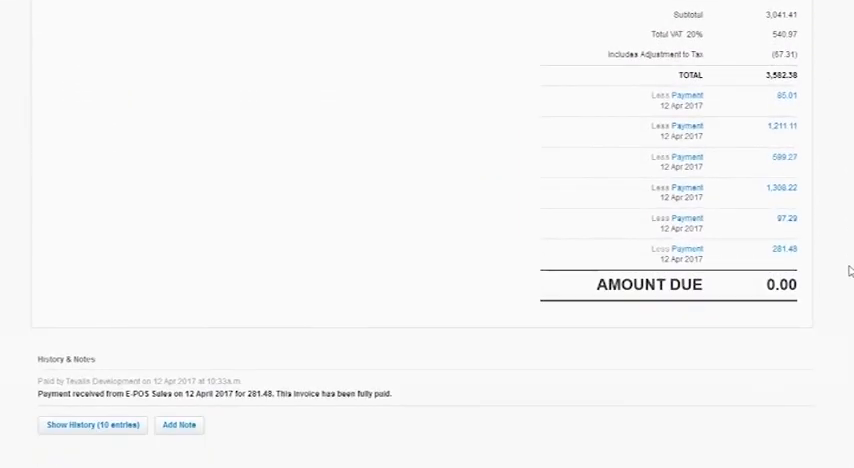
scroll(up, 3)
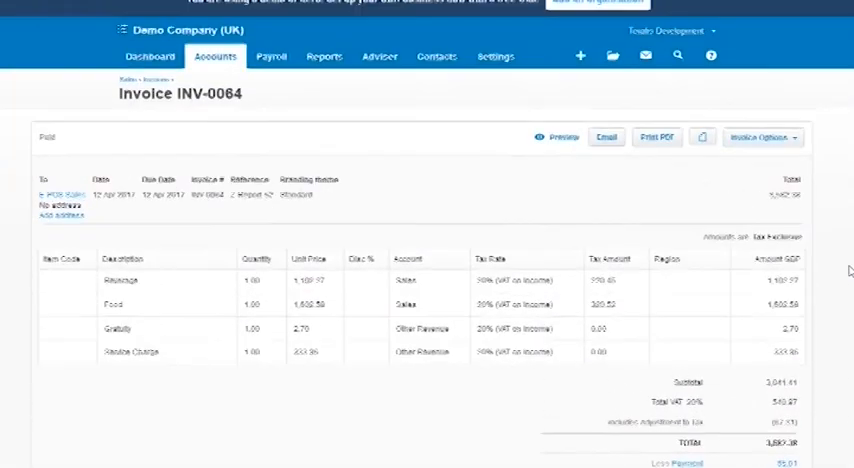